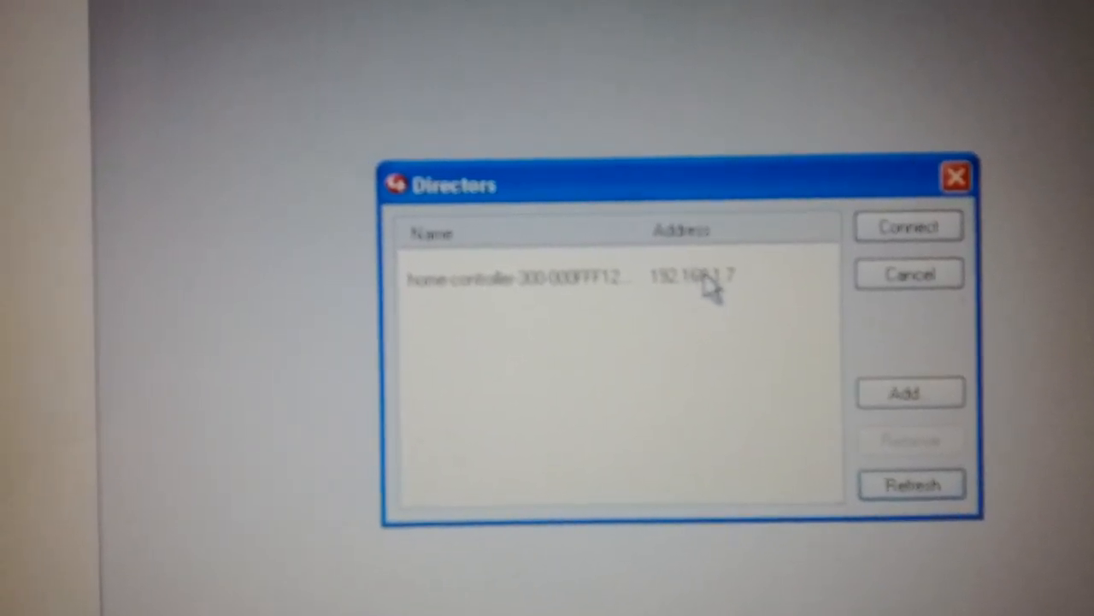
Step: Start adding a new director entry manually from the Directors dialog with Add...
{"action": "left_click", "coordinate": [910, 392]}
{"action": "type", "text": "192.168.1.7"}
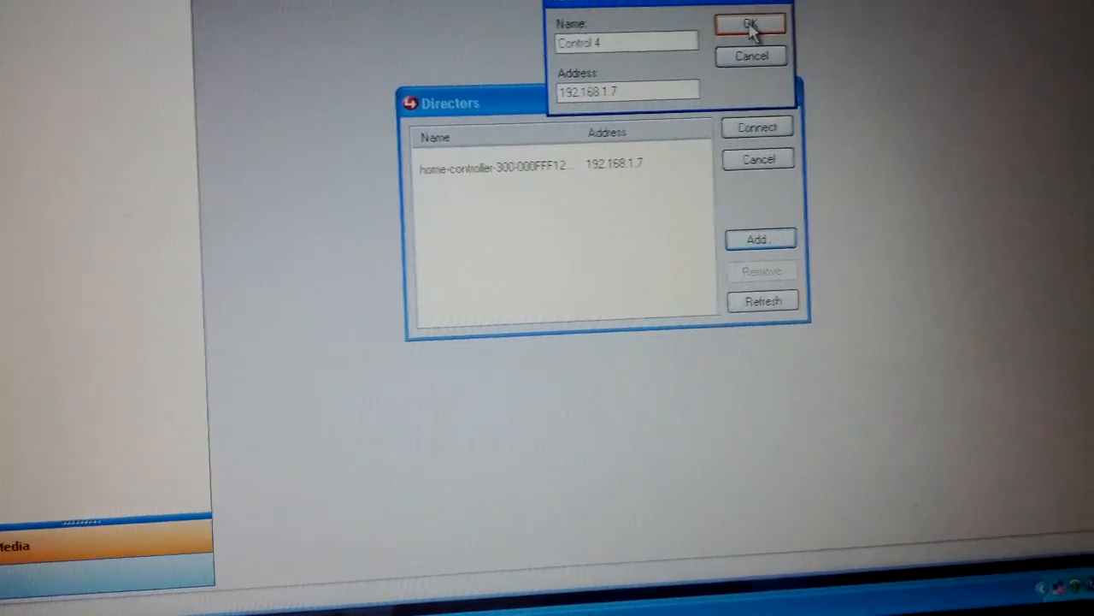
Step: Save the 'Control 4' director entry and connect to it
{"action": "left_click", "coordinate": [751, 22]}
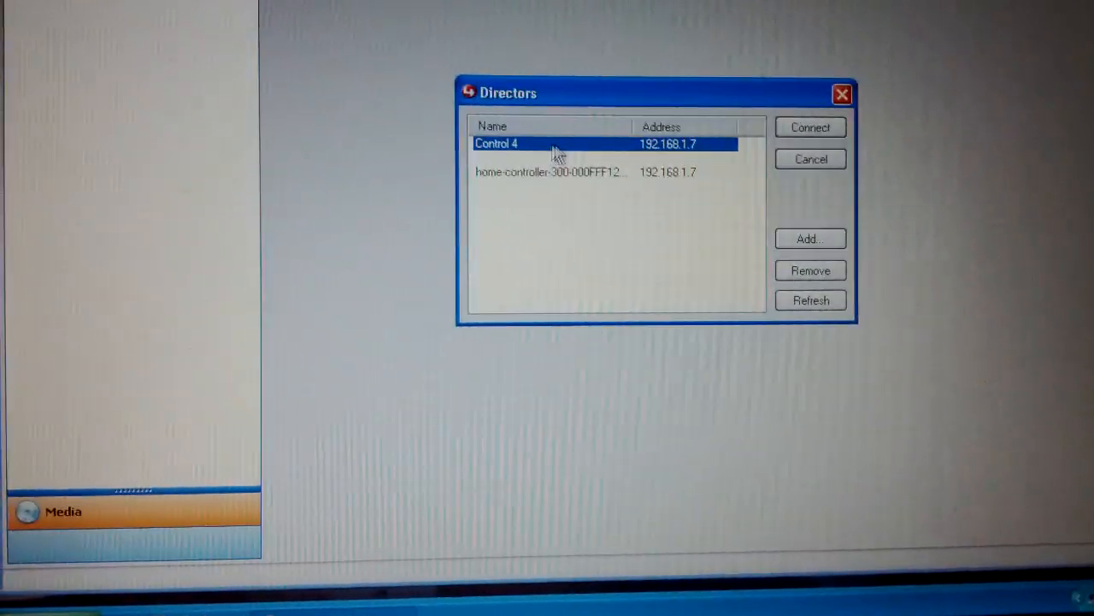
{"action": "left_click", "coordinate": [809, 126]}
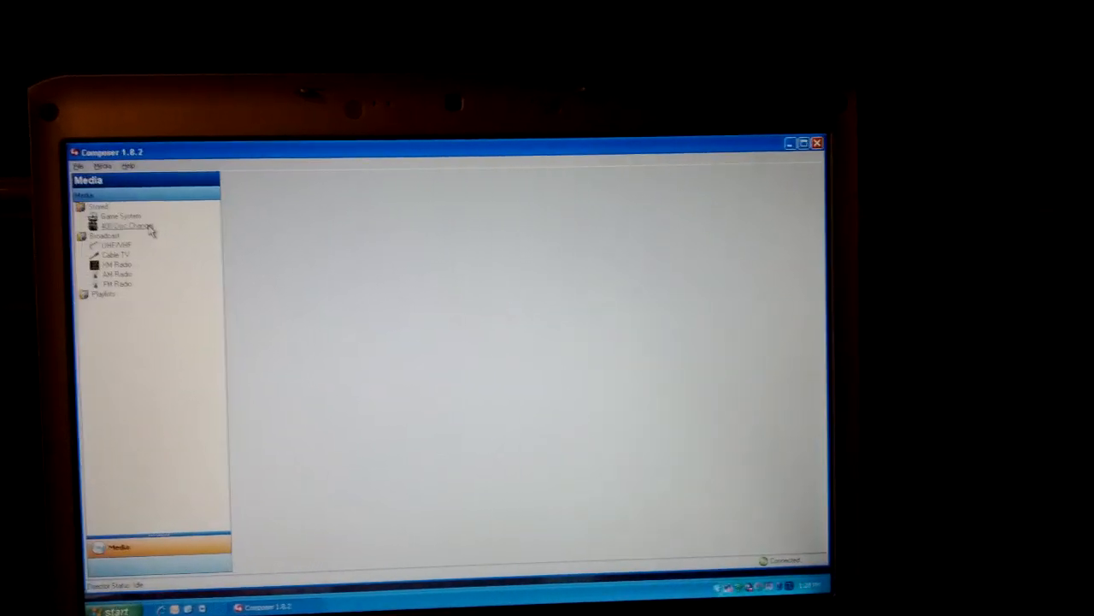
Step: Select 400 Disc Changer under Stored in the Media tree
{"action": "left_click", "coordinate": [128, 225]}
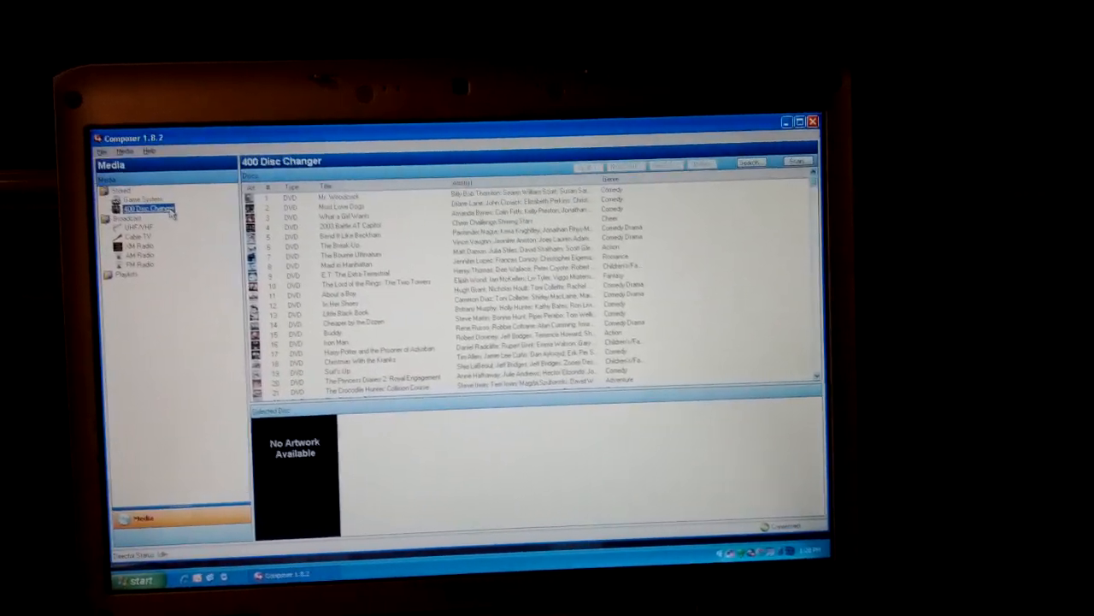